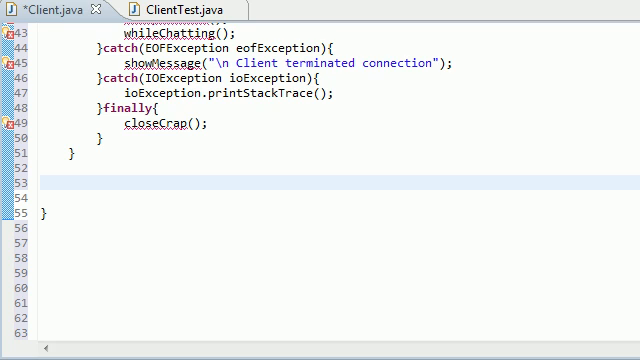
Write the comment //connect to server on the blank line below the previous method
{"action": "left_click", "coordinate": [88, 184]}
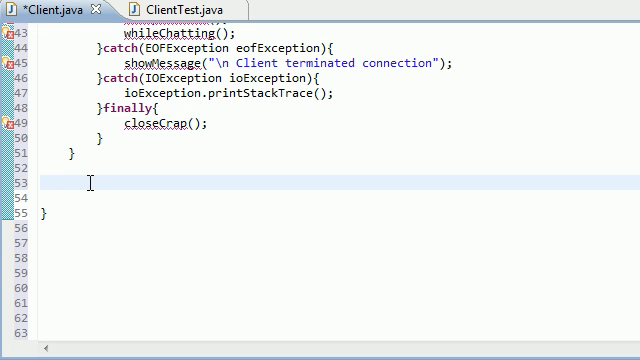
{"action": "type", "text": "//"}
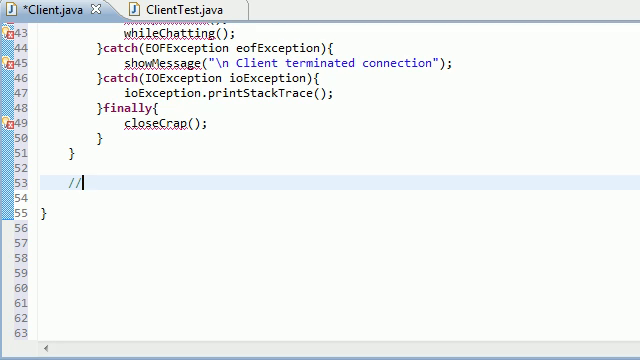
{"action": "type", "text": "con"}
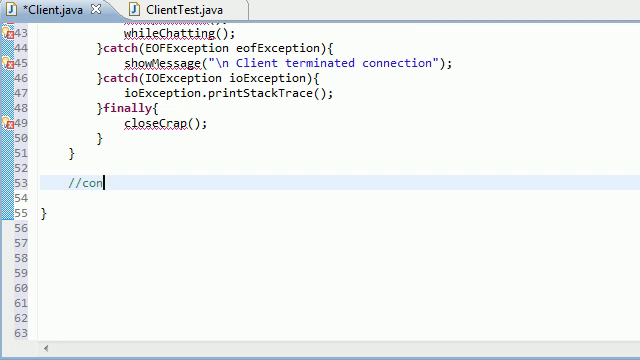
{"action": "type", "text": "nect to server"}
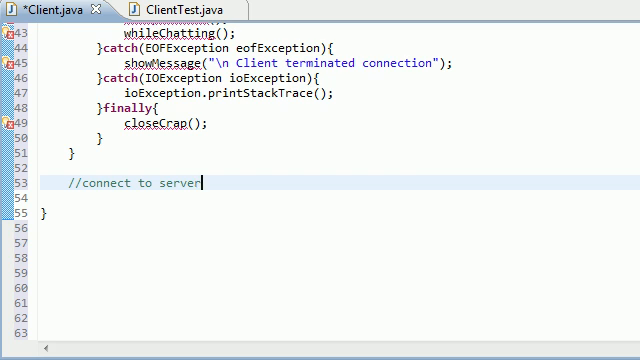
{"action": "scroll", "scroll_direction": "up", "scroll_amount": 3}
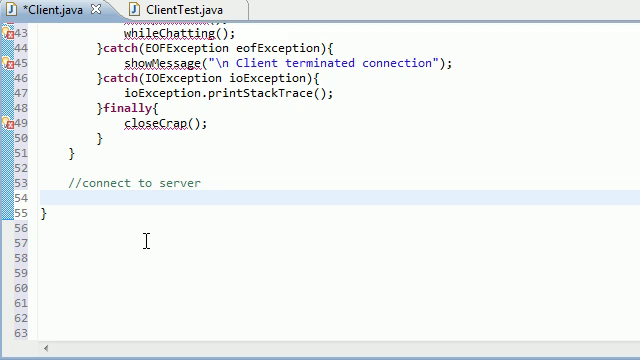
Declare private void connectToServer() throws IOException { } with an empty body beneath the comment
{"action": "type", "text": "pr"}
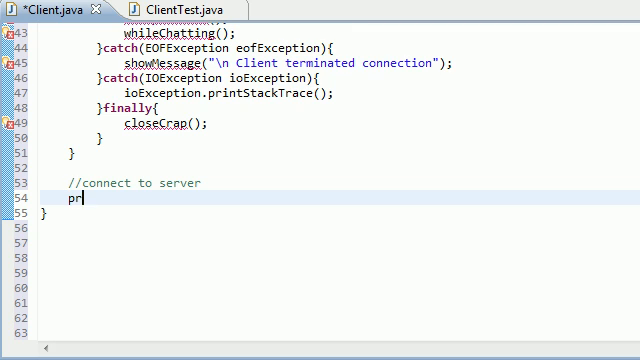
{"action": "type", "text": "ivate void co"}
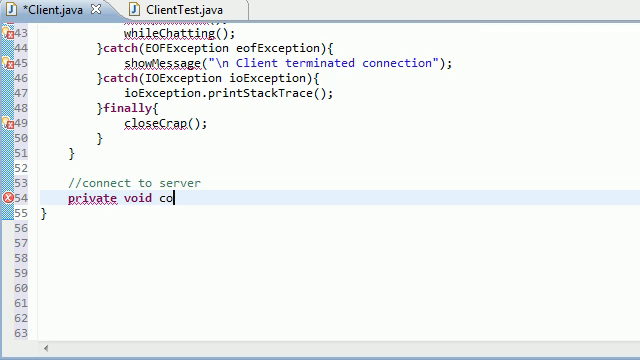
{"action": "type", "text": "nnectTo"}
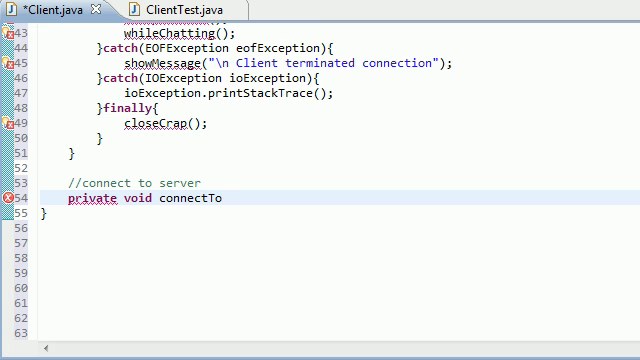
{"action": "type", "text": "Server"}
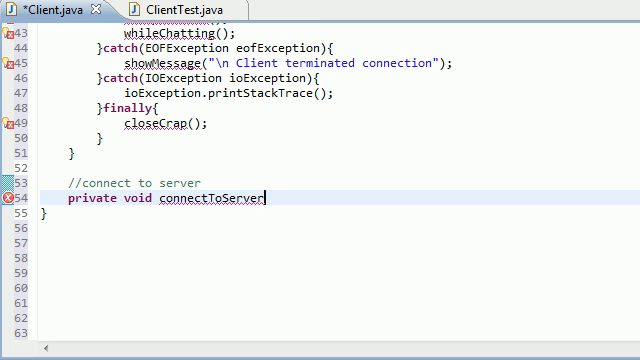
{"action": "type", "text": "()"}
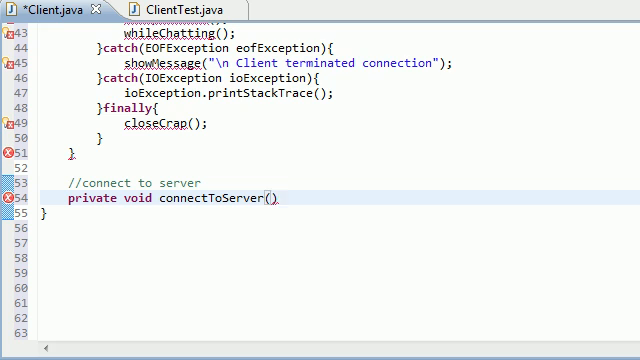
{"action": "type", "text": "throws"}
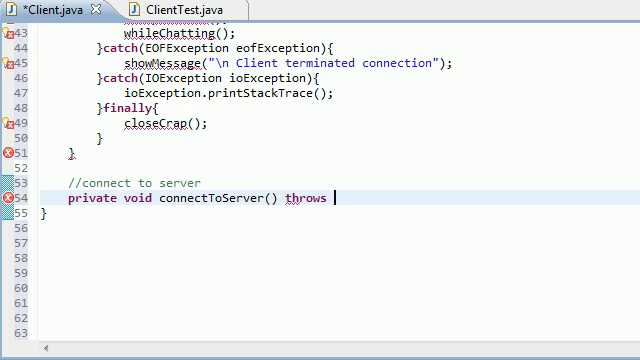
{"action": "type", "text": "IOExc"}
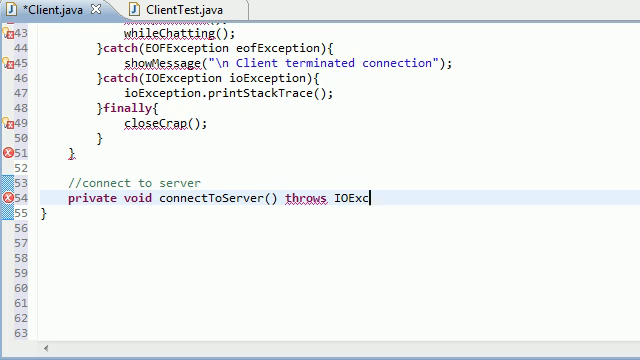
{"action": "type", "text": "eption{"}
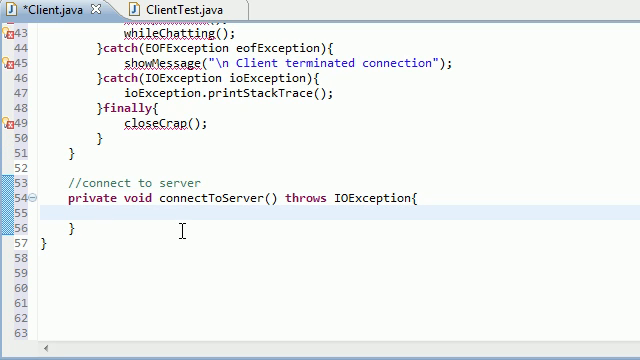
{"action": "left_click", "coordinate": [96, 212]}
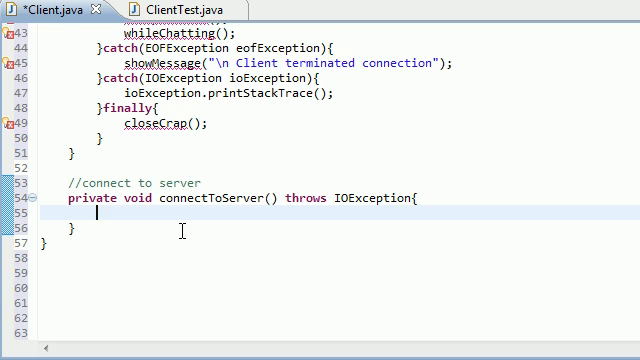
Begin the method body with showMessage("Attempting connection... \n");
{"action": "type", "text": "showMess"}
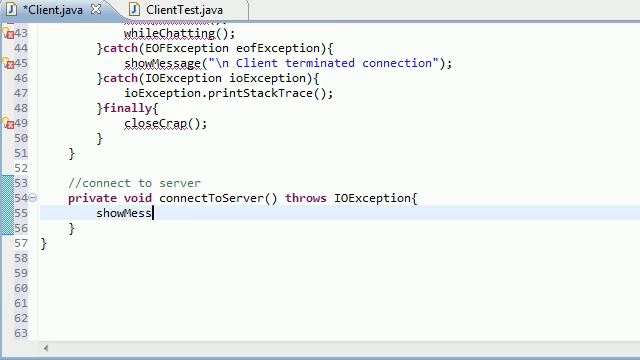
{"action": "type", "text": "age();"}
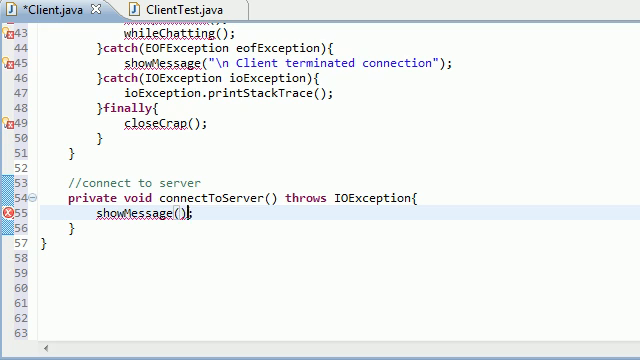
{"action": "type", "text": "\"\""}
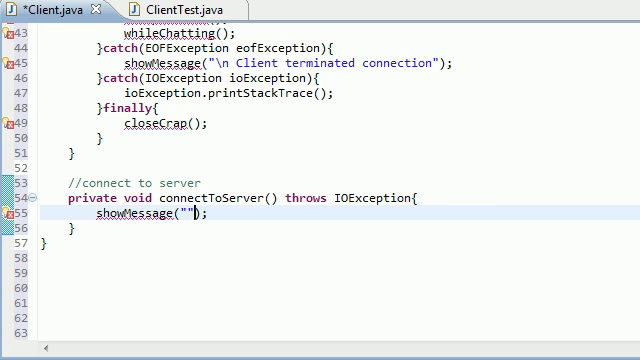
{"action": "type", "text": "Attempting"}
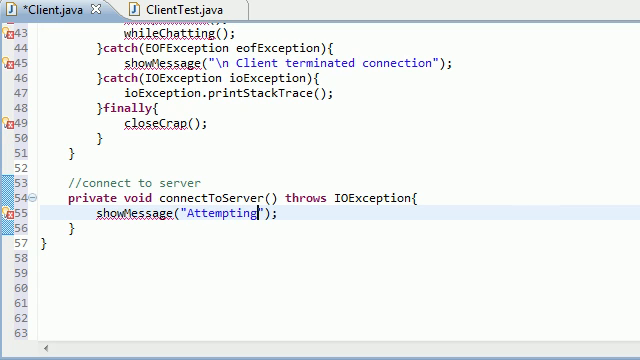
{"action": "type", "text": "connection"}
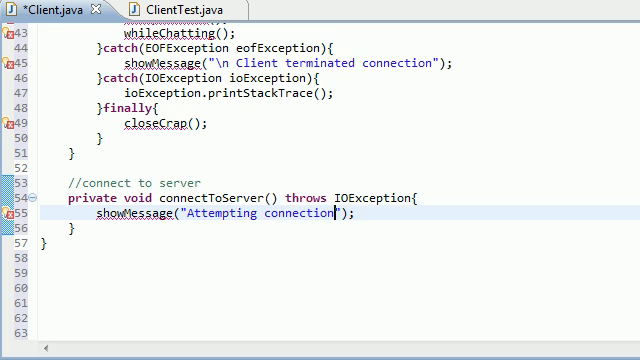
{"action": "type", "text": "... \\n"}
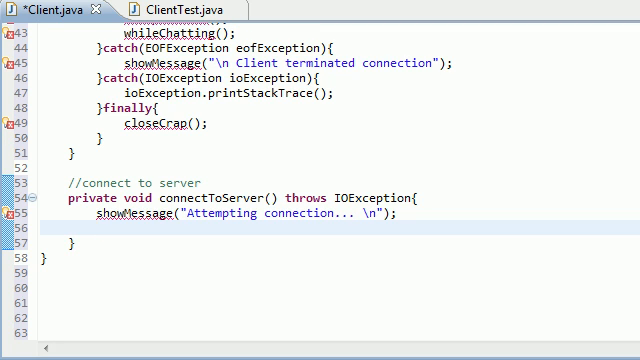
Assign connection = new Socket(InetAddress.getByName(serverIP), 6789); after the message line
{"action": "left_click", "coordinate": [94, 228]}
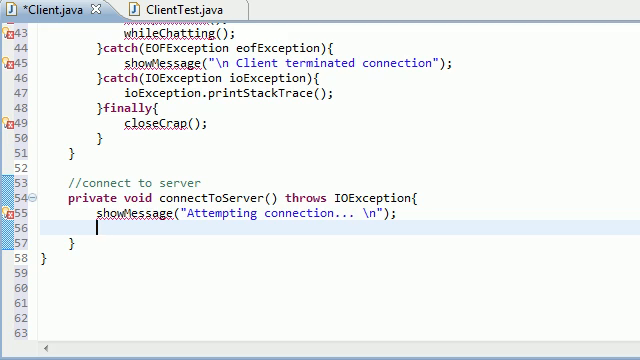
{"action": "type", "text": "coon"}
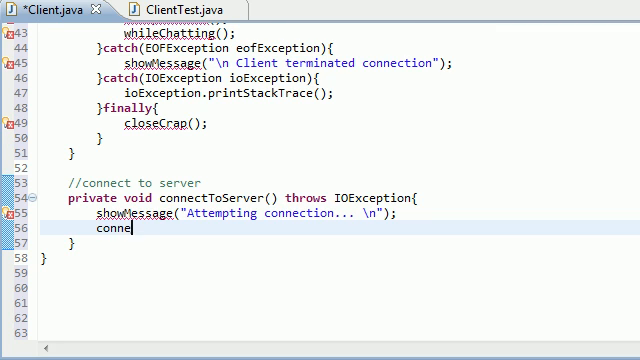
{"action": "type", "text": "ction ="}
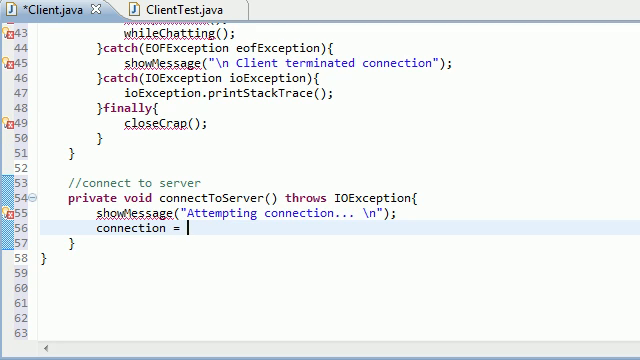
{"action": "type", "text": "new Socket"}
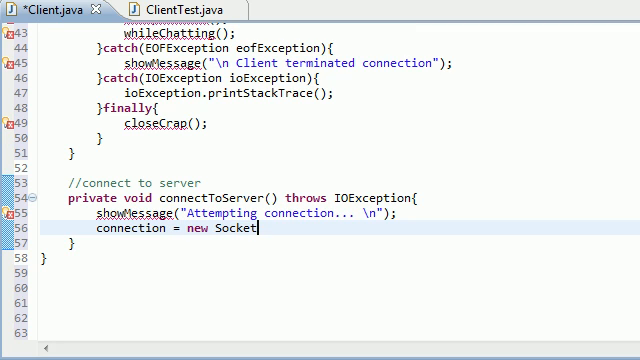
{"action": "type", "text": "()"}
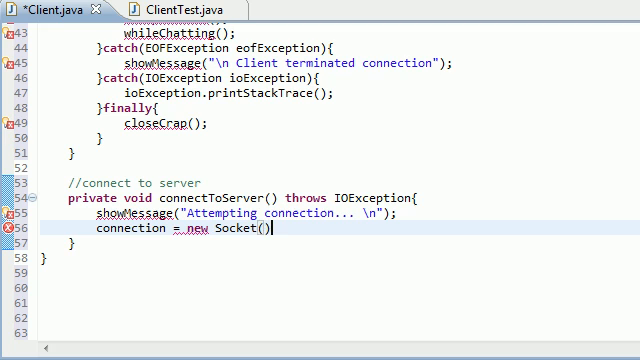
{"action": "type", "text": "I"}
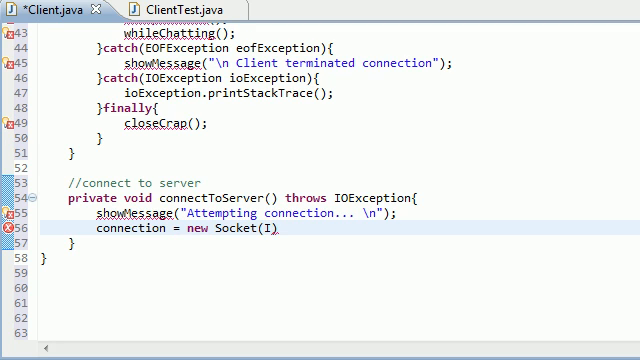
{"action": "type", "text": "netAddress"}
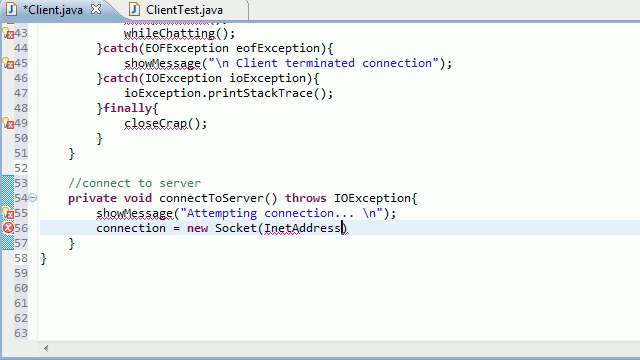
{"action": "type", "text": ".getByName(arg0"}
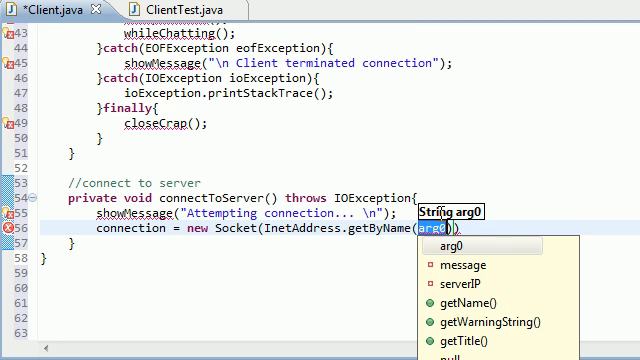
{"action": "mouse_move", "coordinate": [466, 284]}
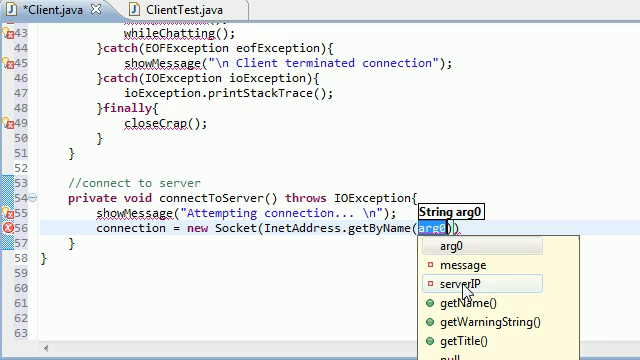
{"action": "mouse_move", "coordinate": [464, 284]}
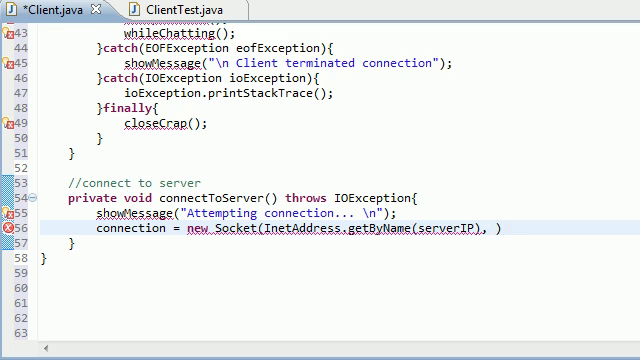
{"action": "type", "text": "6789"}
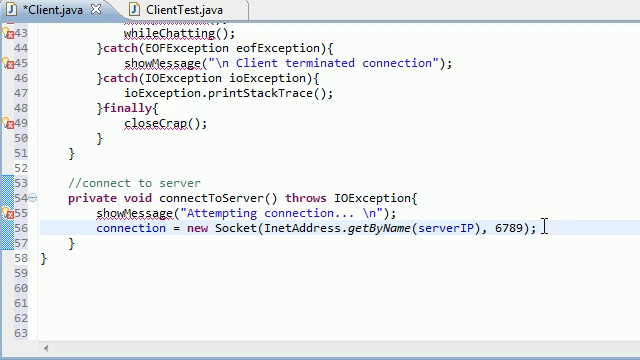
Highlight the port 6789 and the server address argument of the Socket call
{"action": "double_click", "coordinate": [512, 232]}
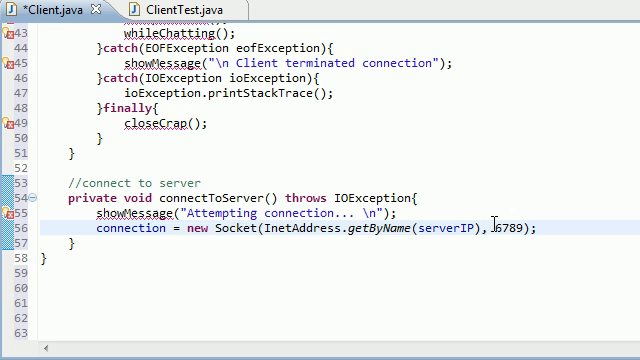
{"action": "double_click", "coordinate": [508, 228]}
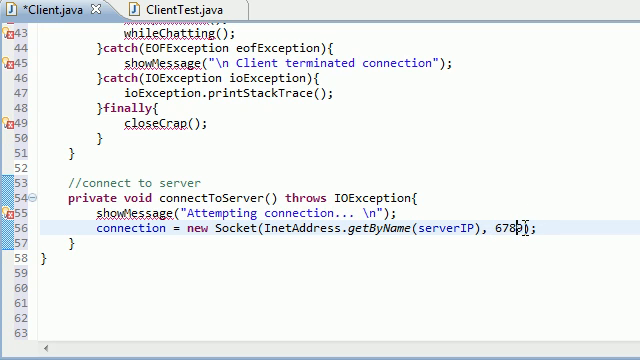
{"action": "double_click", "coordinate": [488, 228]}
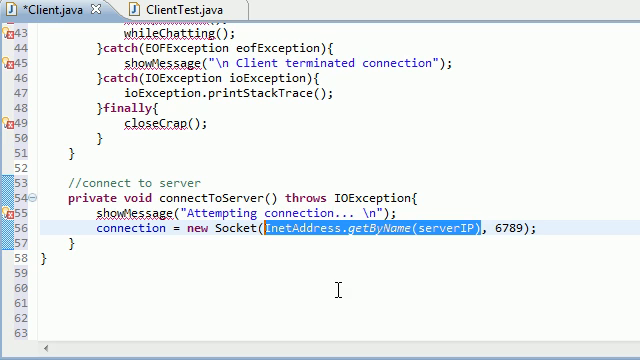
{"action": "mouse_move", "coordinate": [444, 236]}
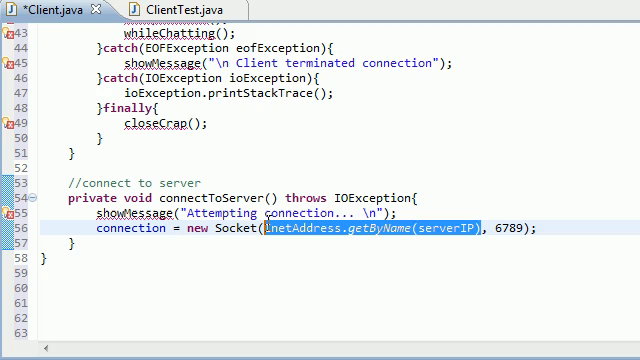
{"action": "mouse_move", "coordinate": [378, 274]}
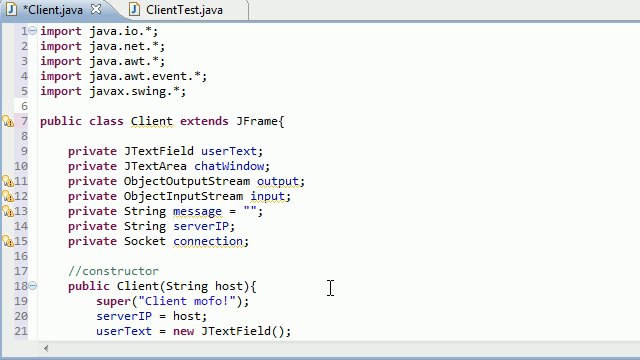
{"action": "mouse_move", "coordinate": [208, 224]}
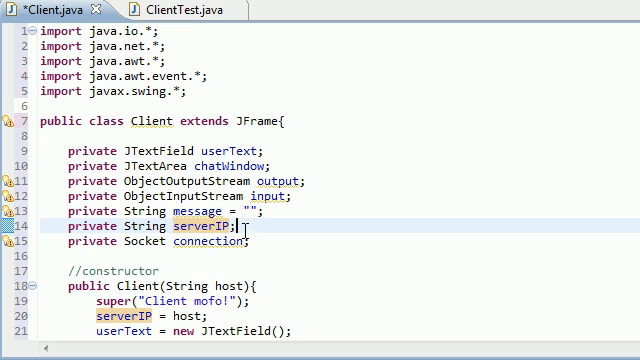
{"action": "double_click", "coordinate": [204, 230]}
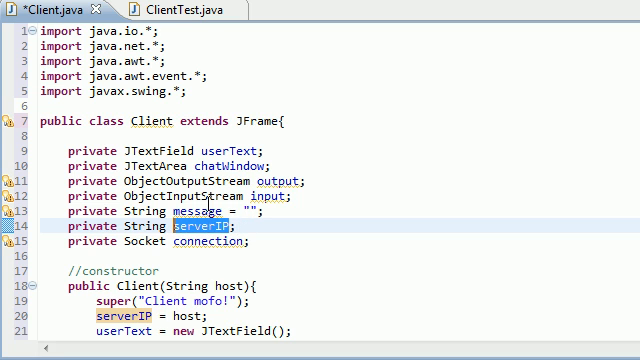
{"action": "scroll", "scroll_direction": "down", "scroll_amount": 3}
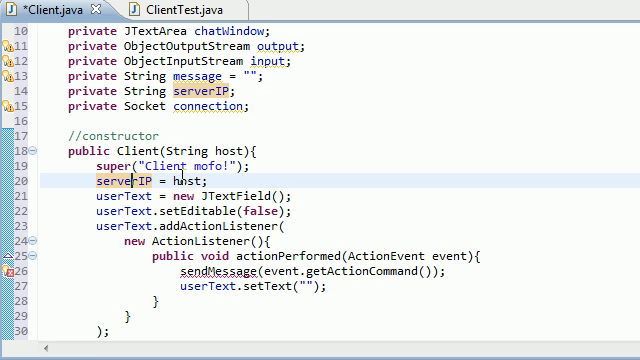
{"action": "double_click", "coordinate": [192, 180]}
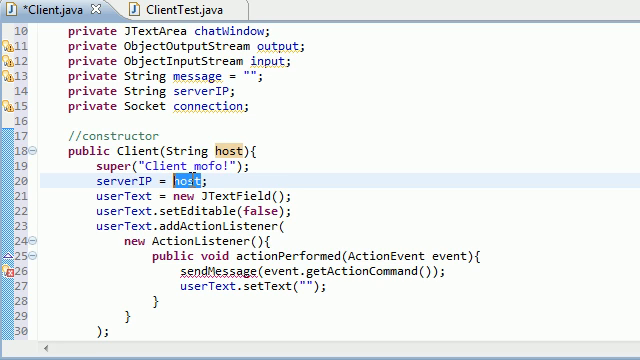
{"action": "double_click", "coordinate": [108, 188]}
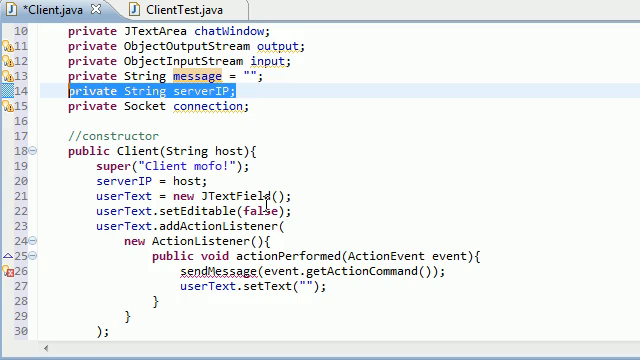
{"action": "scroll", "scroll_direction": "down", "scroll_amount": 3}
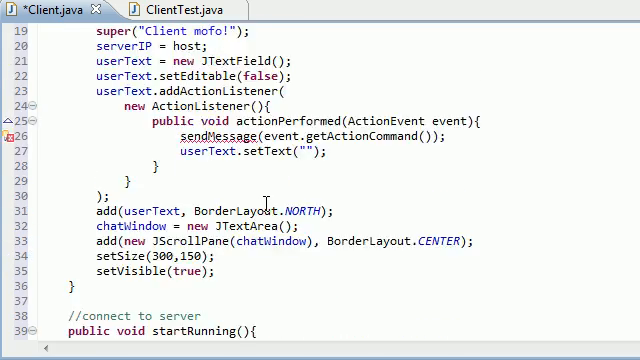
{"action": "scroll", "scroll_direction": "down", "scroll_amount": 3}
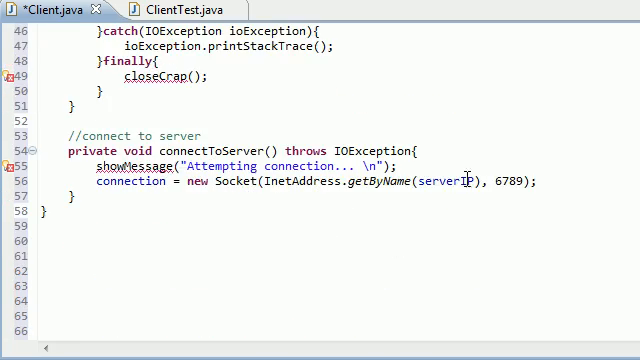
Highlight the InetAddress.getByName(serverIP) argument, then start a blank line after the Socket statement
{"action": "double_click", "coordinate": [460, 180]}
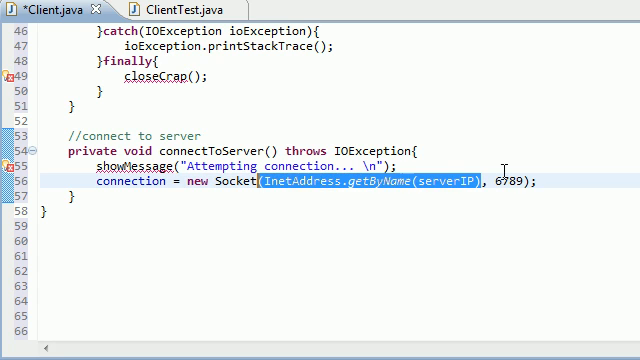
{"action": "double_click", "coordinate": [508, 180]}
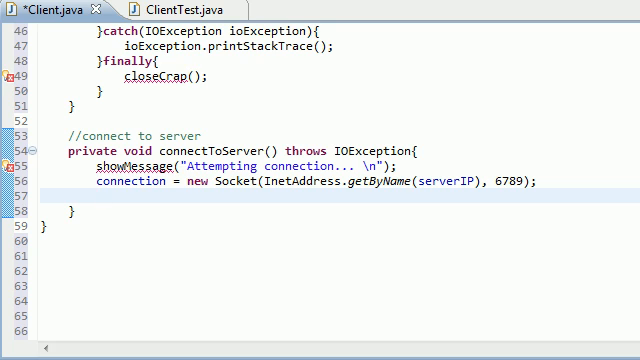
Add showMessage("Connected to: " + connection.getInetAddress().getHostName()); after the Socket line
{"action": "left_click", "coordinate": [96, 190]}
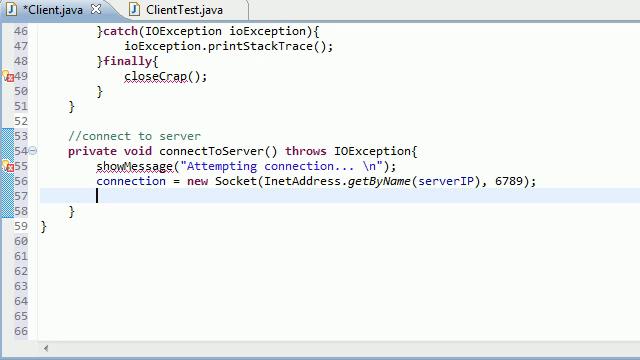
{"action": "type", "text": "showMess"}
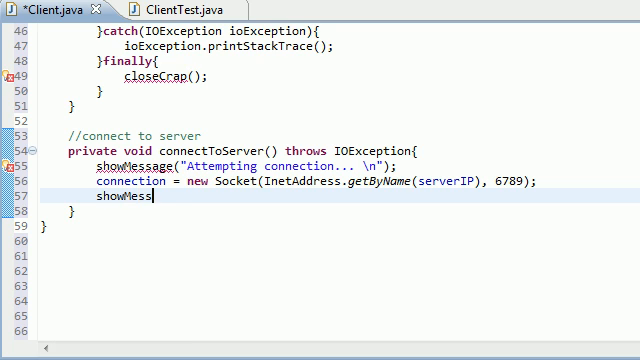
{"action": "type", "text": "age()"}
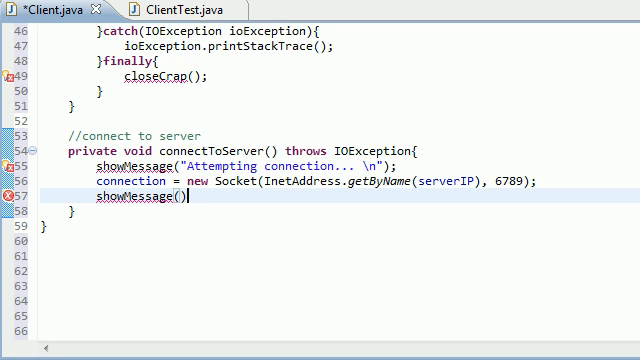
{"action": "type", "text": ";"}
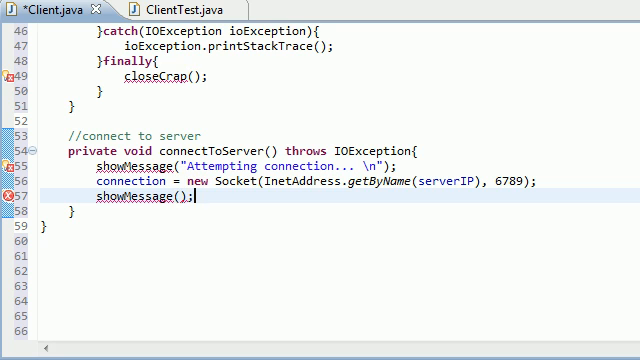
{"action": "type", "text": "\"\""}
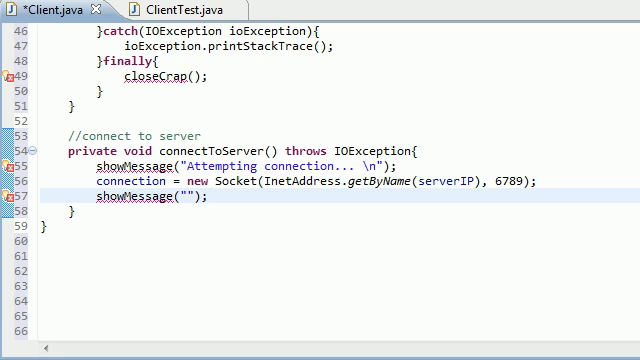
{"action": "type", "text": "Connected to:"}
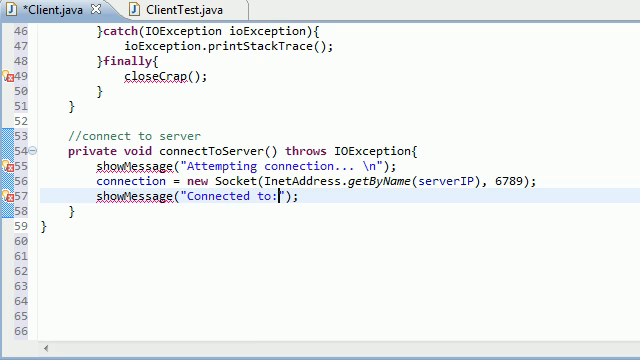
{"action": "type", "text": "+"}
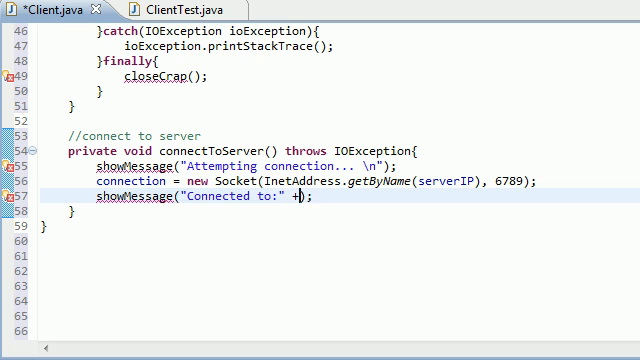
{"action": "type", "text": "connect"}
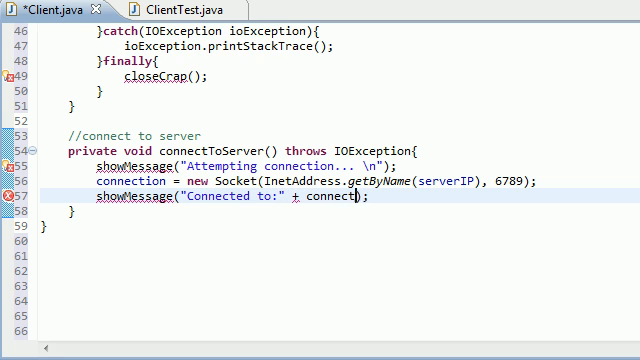
{"action": "type", "text": ".getInetAddress()."}
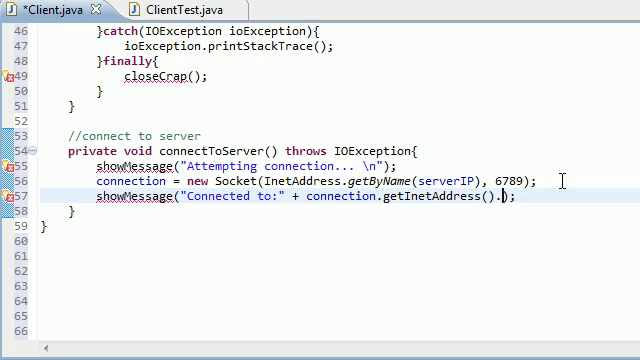
{"action": "type", "text": "getHostName("}
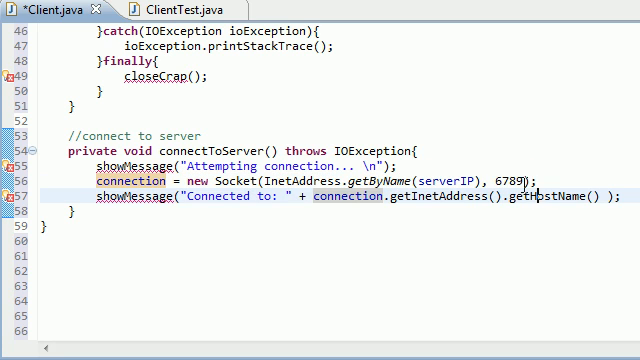
{"action": "double_click", "coordinate": [380, 180]}
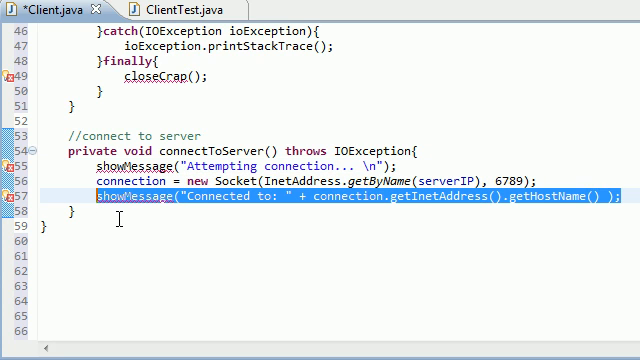
{"action": "scroll", "scroll_direction": "up", "scroll_amount": 3}
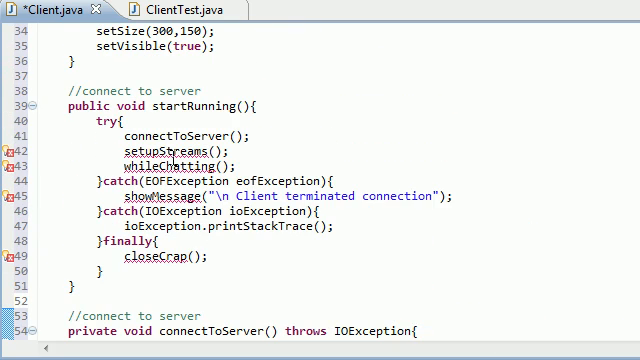